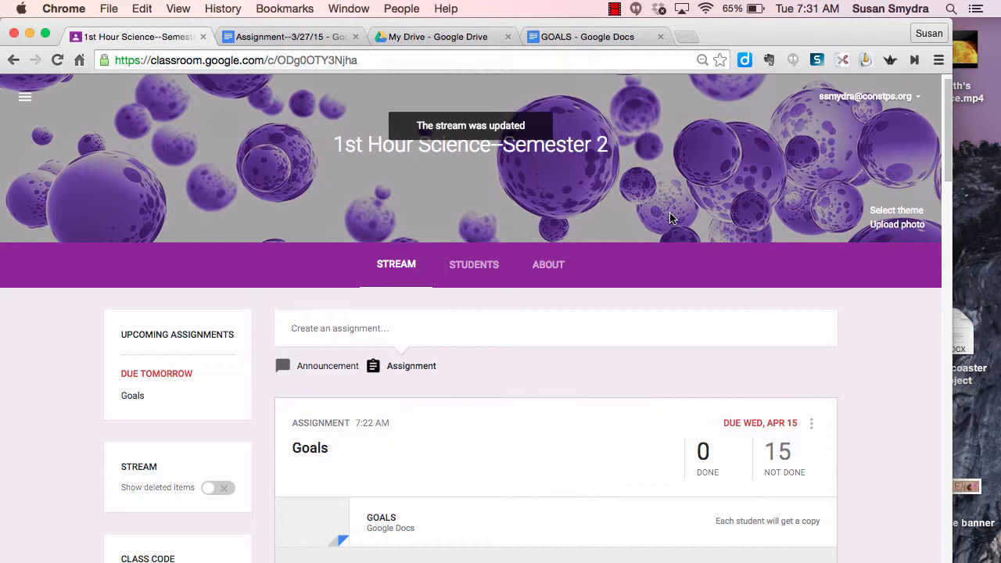
pyautogui.moveTo(666, 310)
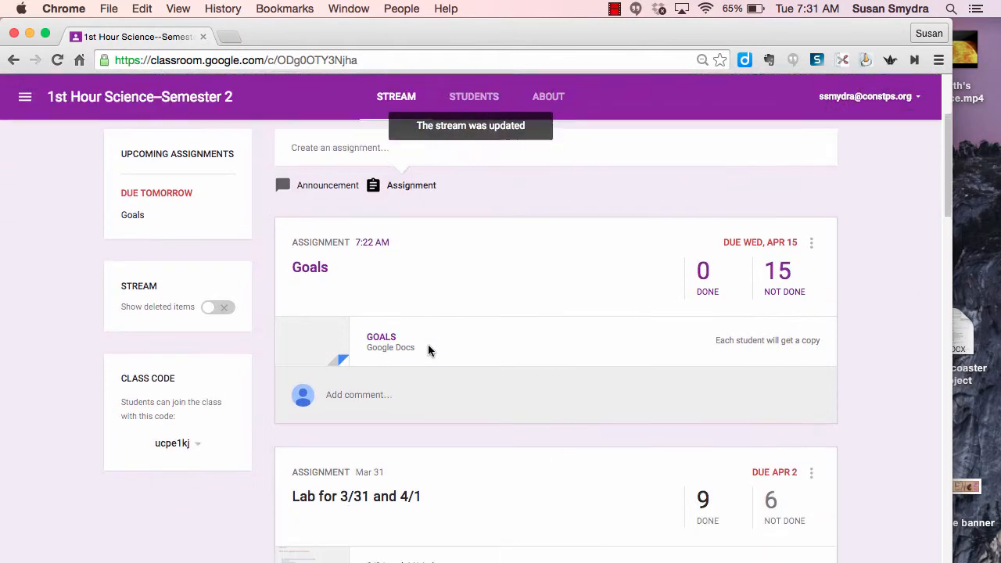
# Open the Assignment--3/27/15 document attached to the Mar 27 assignment in the class stream
pyautogui.scroll(-3)
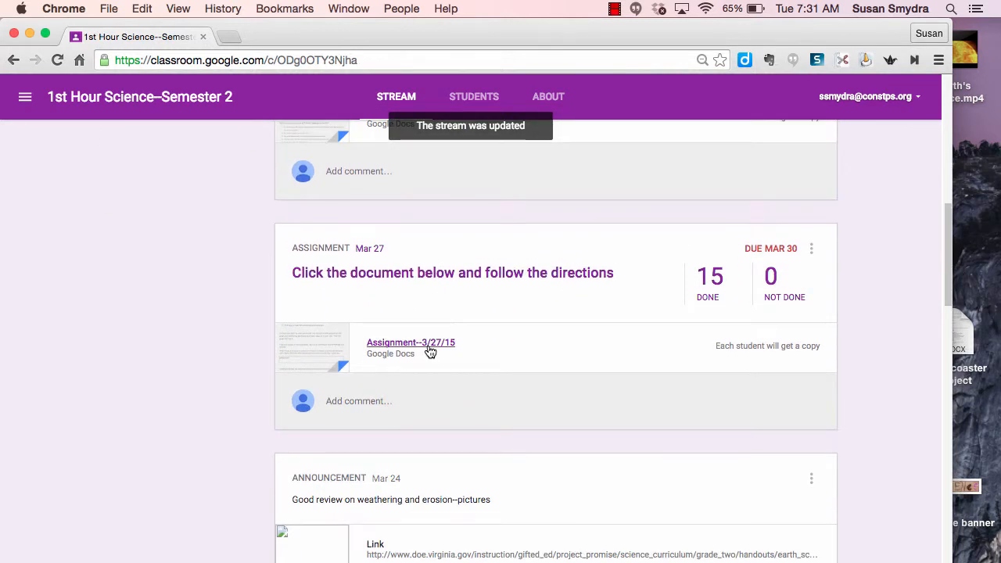
pyautogui.moveTo(409, 349)
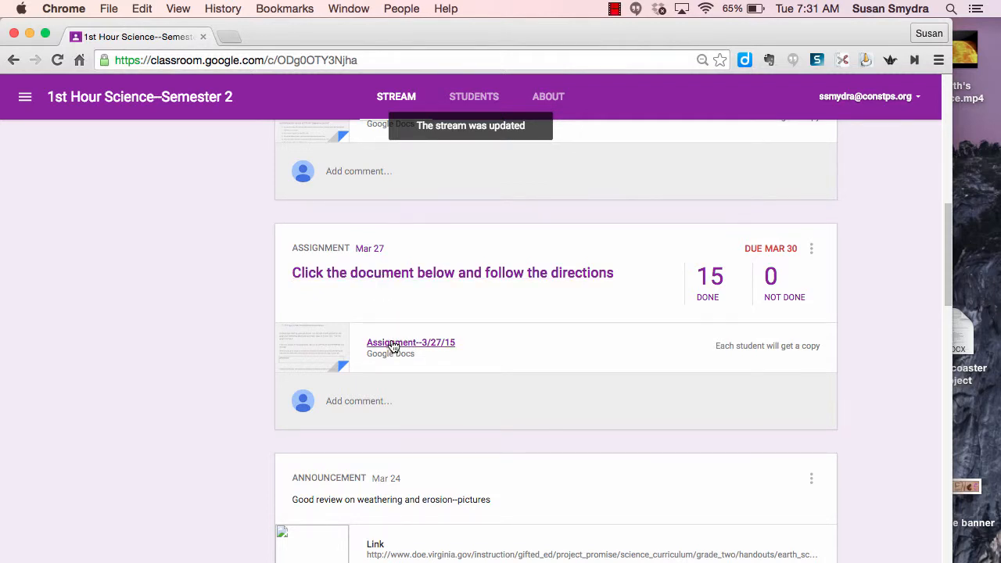
pyautogui.click(410, 342)
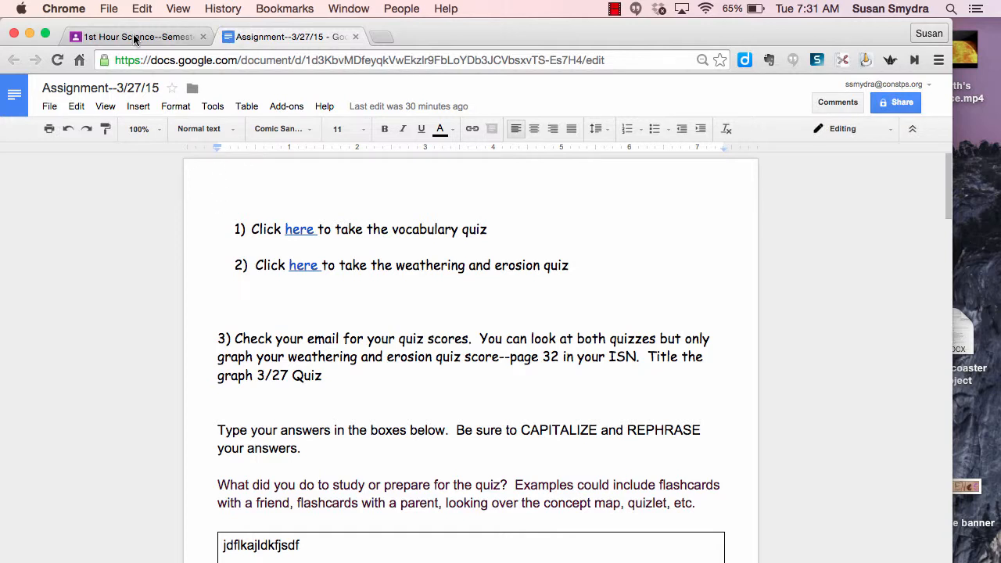
pyautogui.moveTo(137, 37)
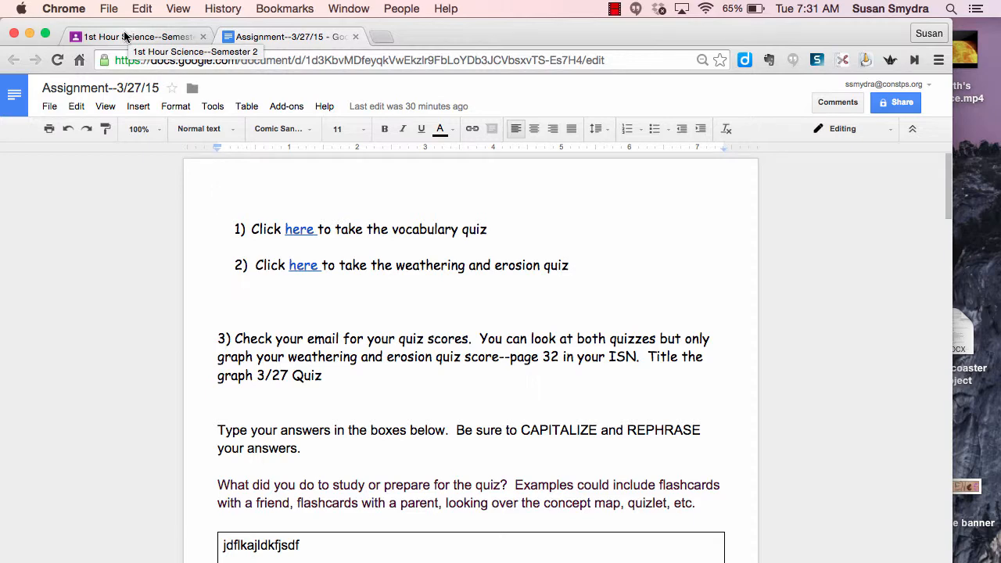
# Return to the class stream and open the GOALS document under the Goals assignment
pyautogui.click(133, 36)
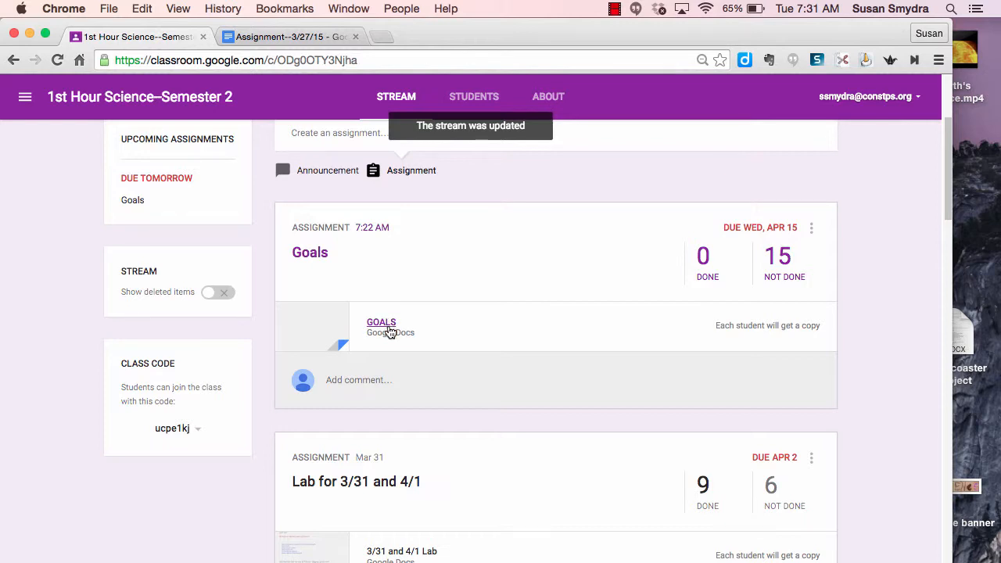
pyautogui.click(381, 322)
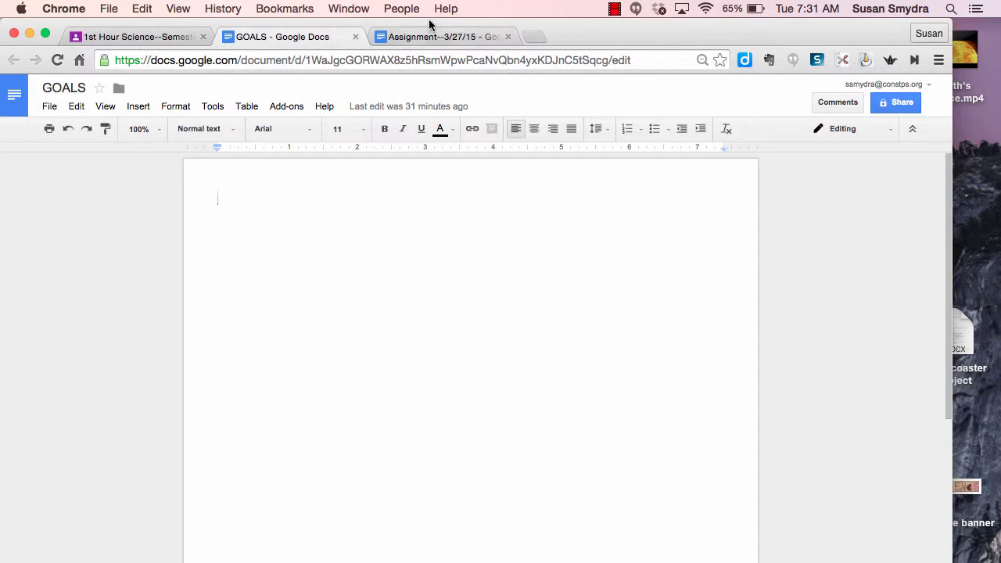
pyautogui.moveTo(441, 36)
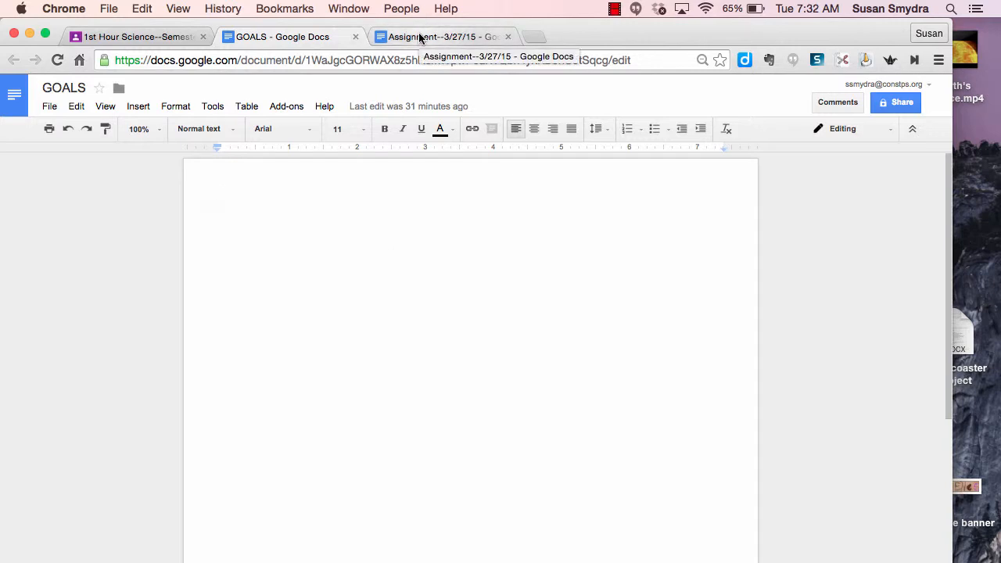
# Bring the Assignment--3/27/15 document back to the front
pyautogui.click(218, 197)
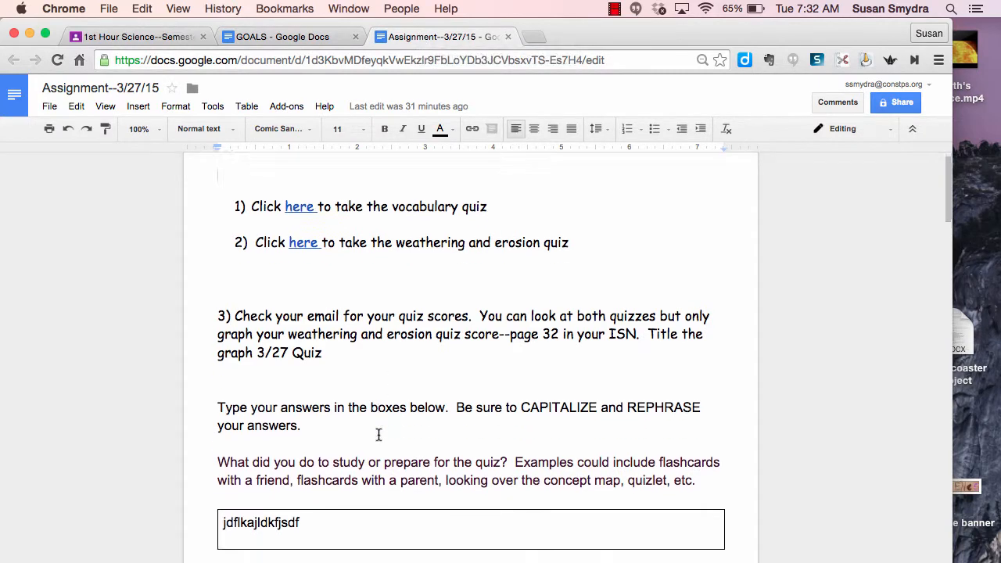
# Select from the BEHAVIOR goal question through the academic answer box, copy it, and switch to GOALS
pyautogui.scroll(-3)
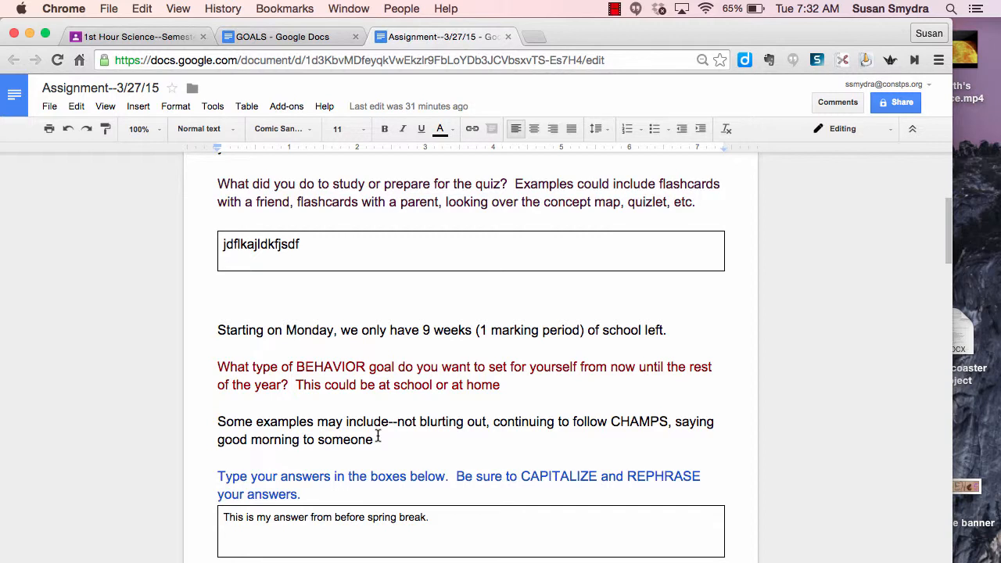
pyautogui.scroll(-3)
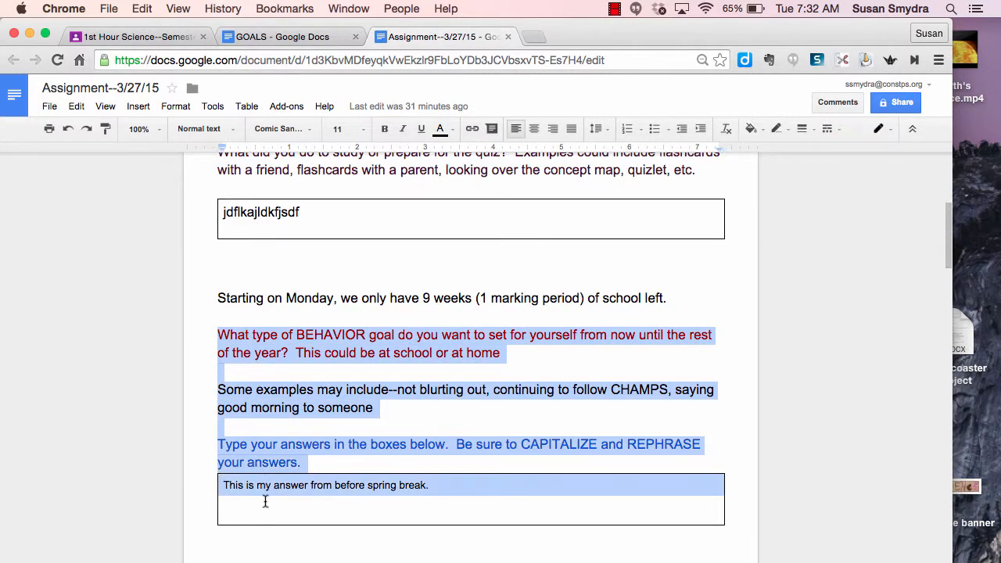
pyautogui.scroll(-3)
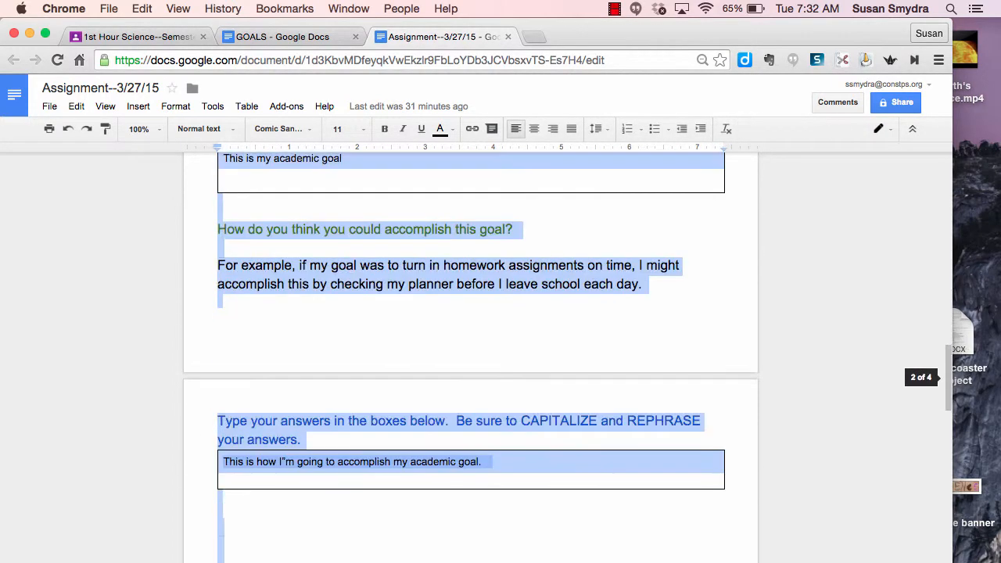
pyautogui.scroll(-3)
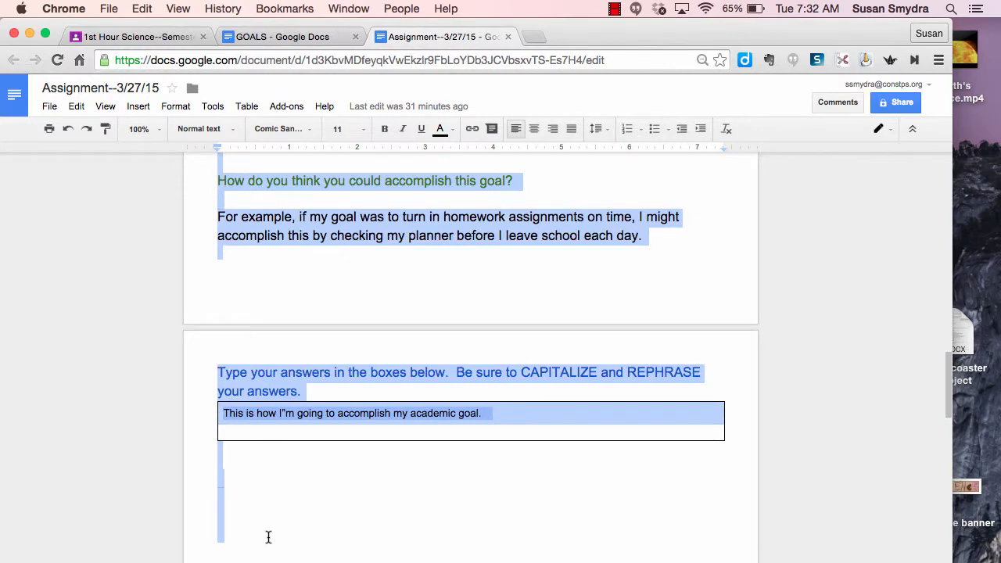
pyautogui.scroll(-3)
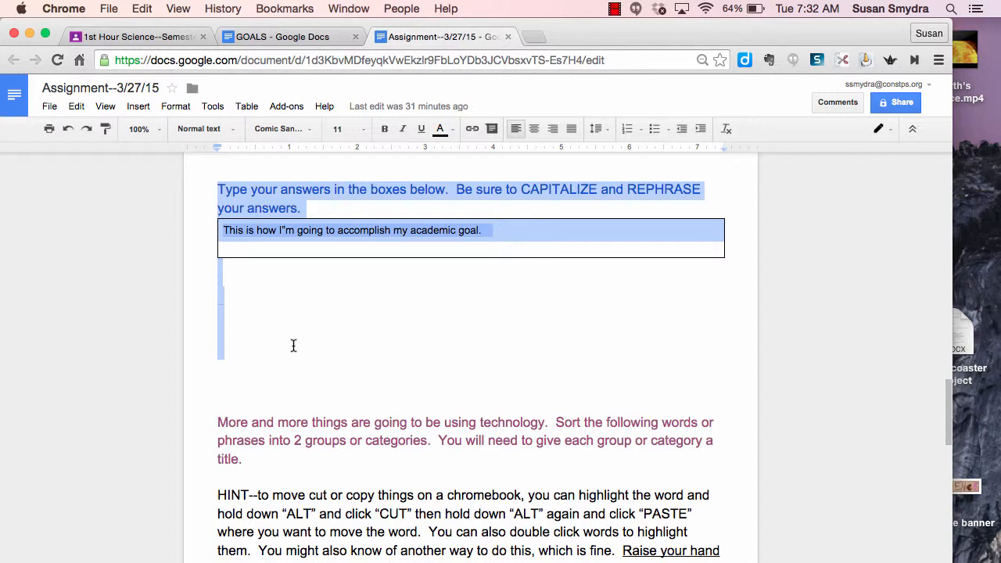
pyautogui.click(75, 106)
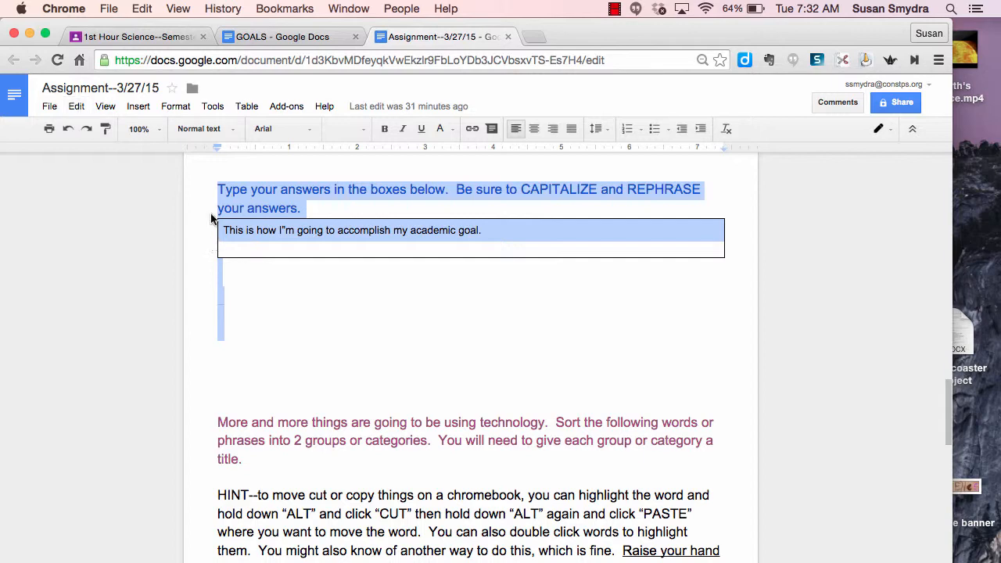
pyautogui.click(291, 38)
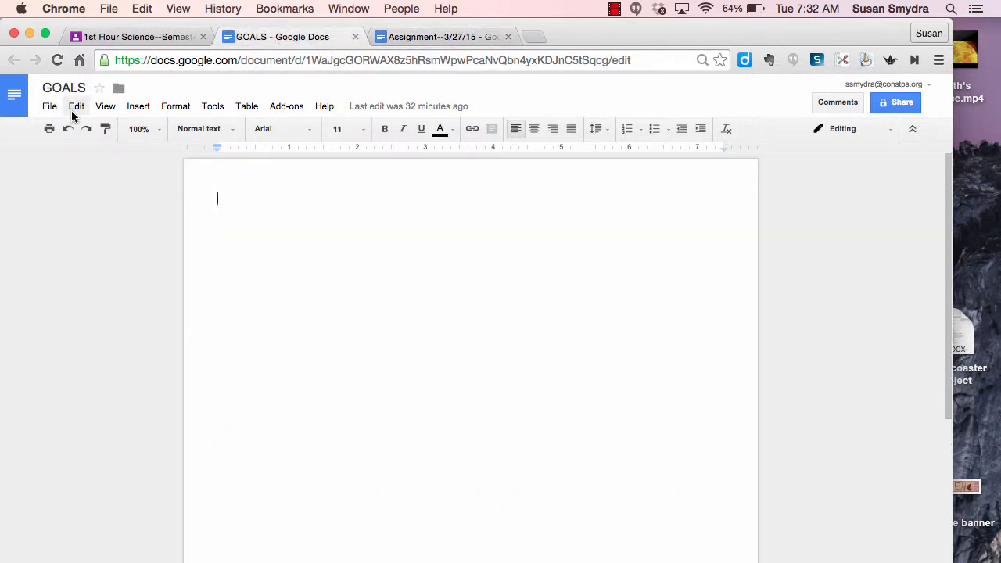
# Paste the behavior goal questions and answer boxes into GOALS and start a new line in the first box
pyautogui.click(75, 107)
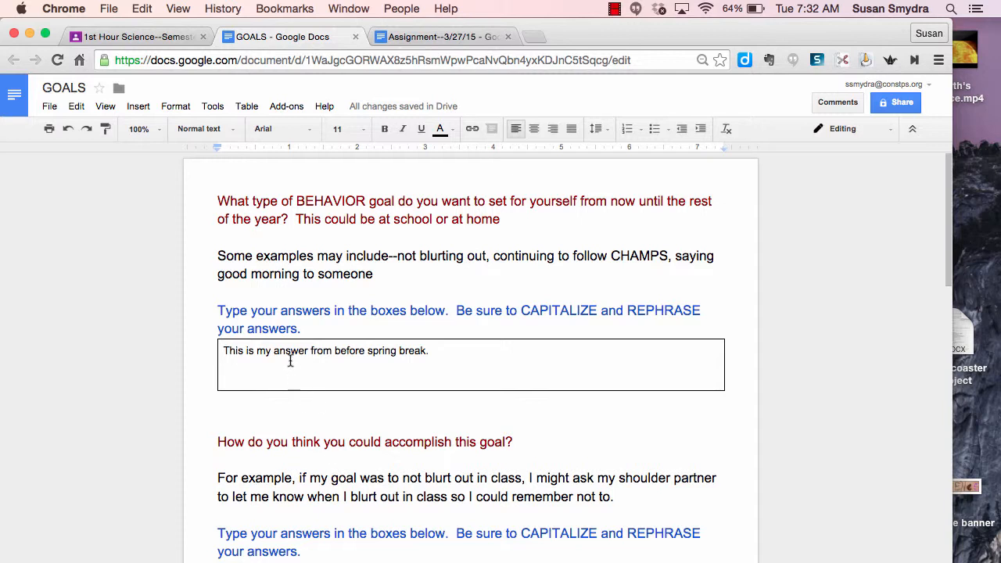
pyautogui.click(243, 350)
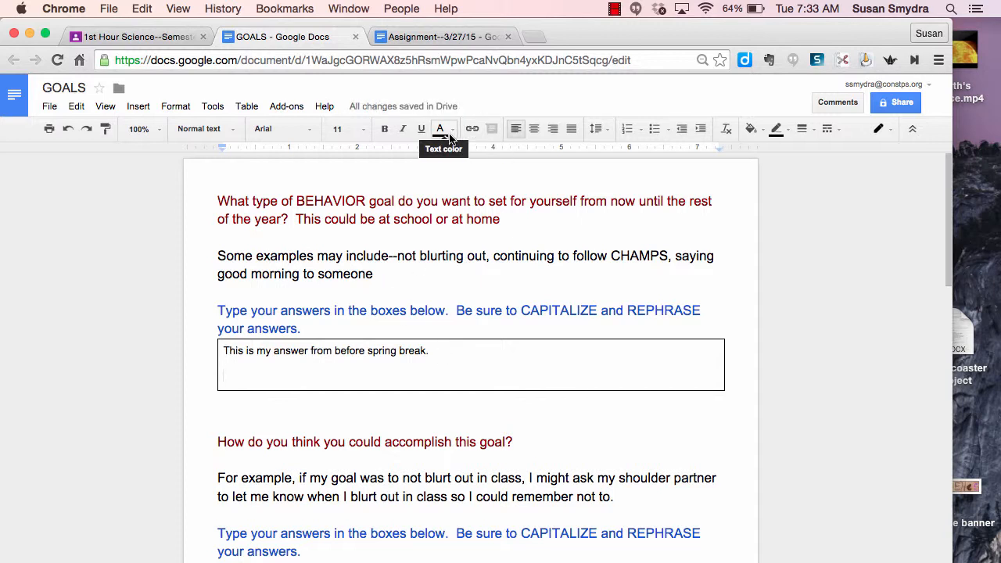
# Set the new answer line to red text in Comic Sans MS
pyautogui.click(439, 129)
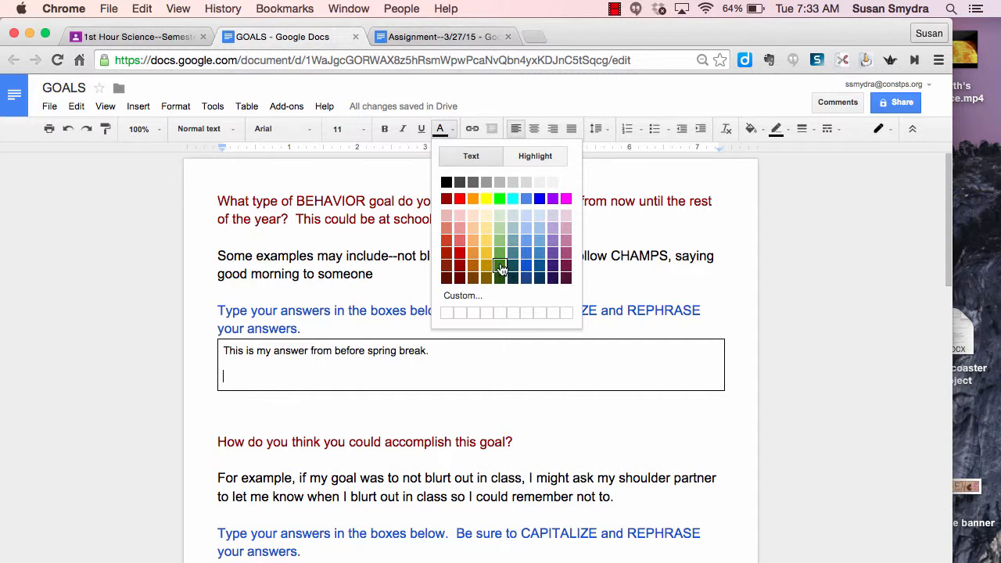
pyautogui.moveTo(501, 266)
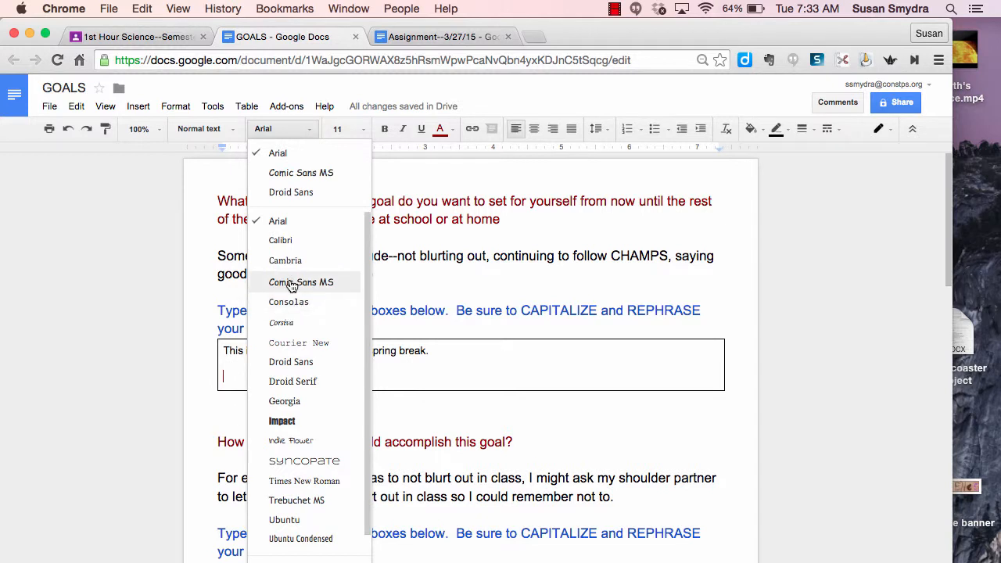
pyautogui.click(300, 281)
pyautogui.write('Add whatever or say ')
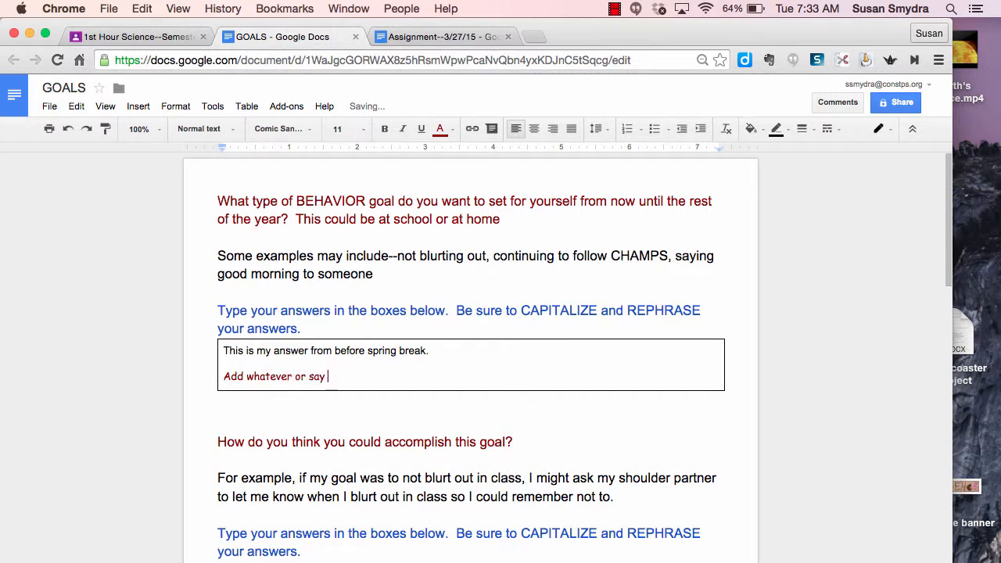
# Finish the first answer as "Add whatever or say your goals."
pyautogui.write('your')
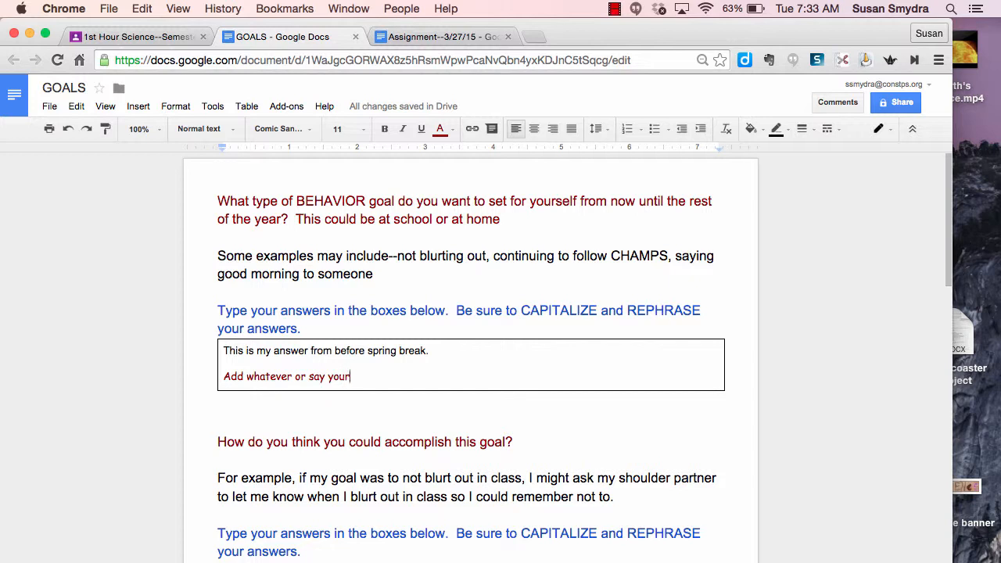
pyautogui.write('goals.')
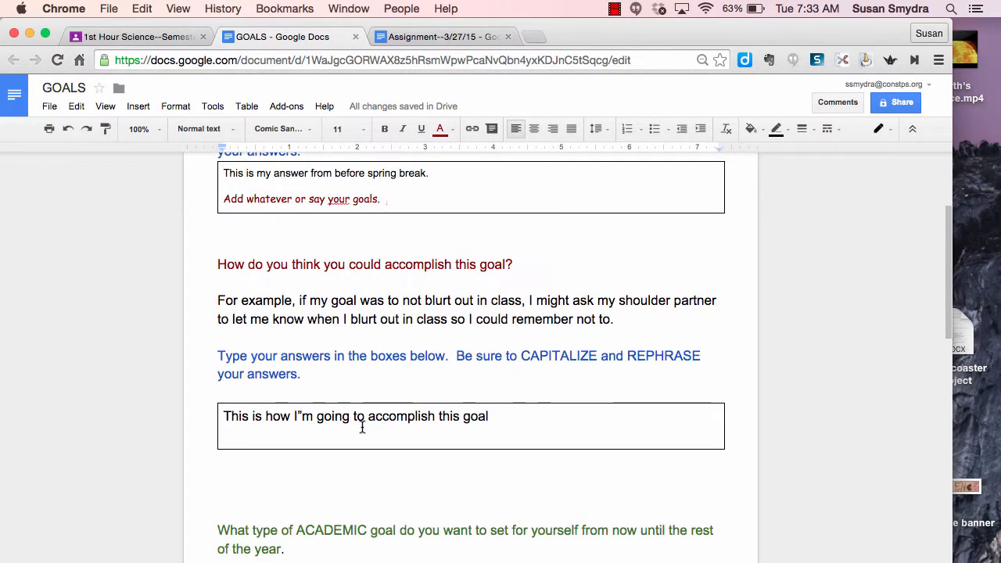
pyautogui.scroll(-3)
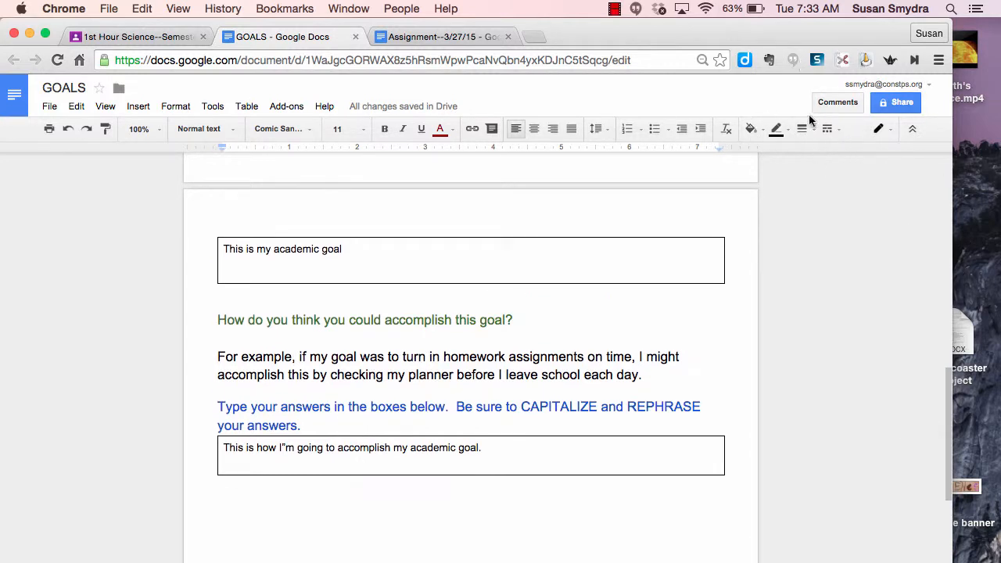
pyautogui.moveTo(404, 128)
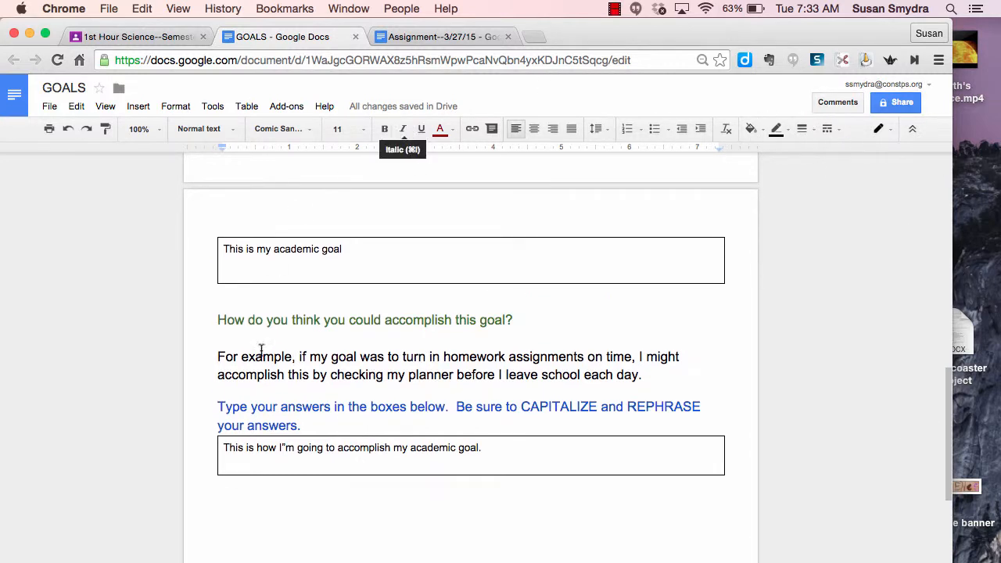